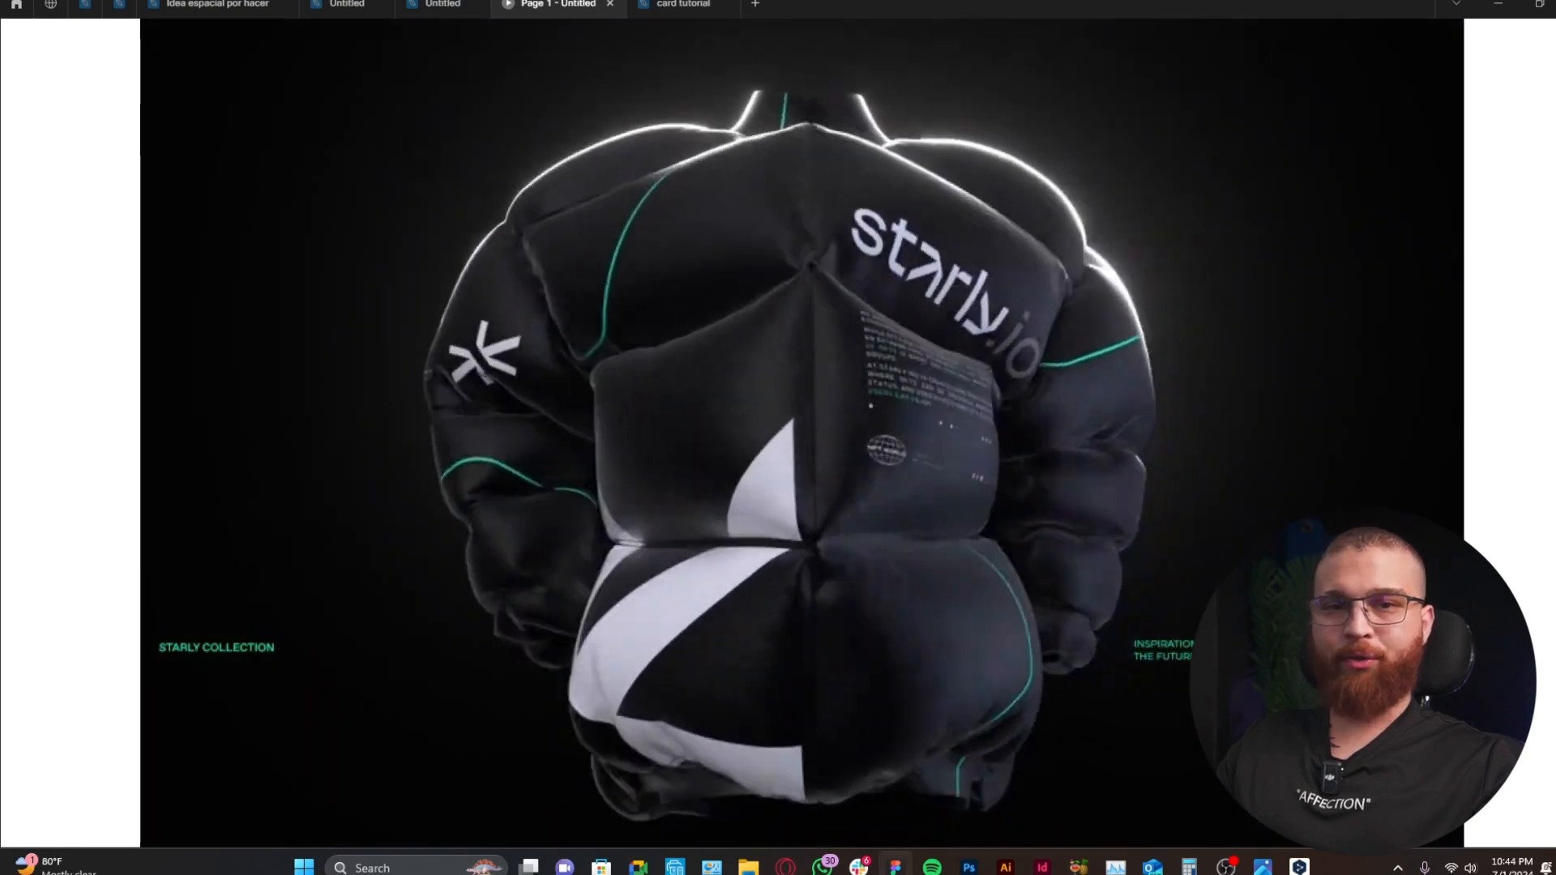
# - Return to the Figma design file showing Desktop - 3 and its dark rectangle
pyautogui.click(442, 5)
pyautogui.write('1590/3')
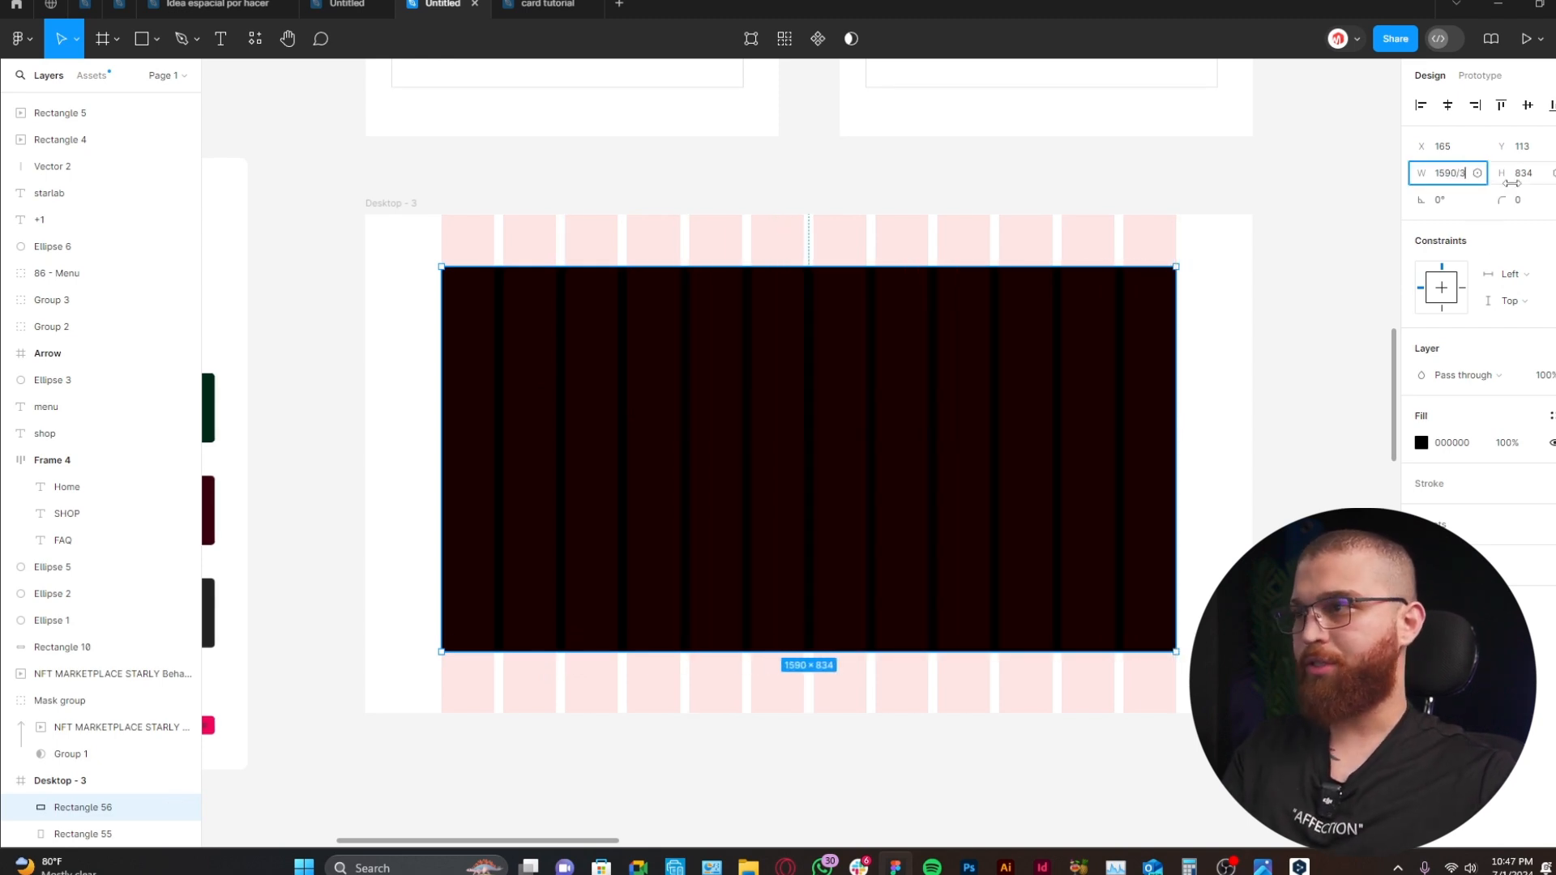
# - Narrow the dark rectangle to one third width and drag out a copy alongside
pyautogui.moveTo(1175, 442); pyautogui.dragTo(688, 442)
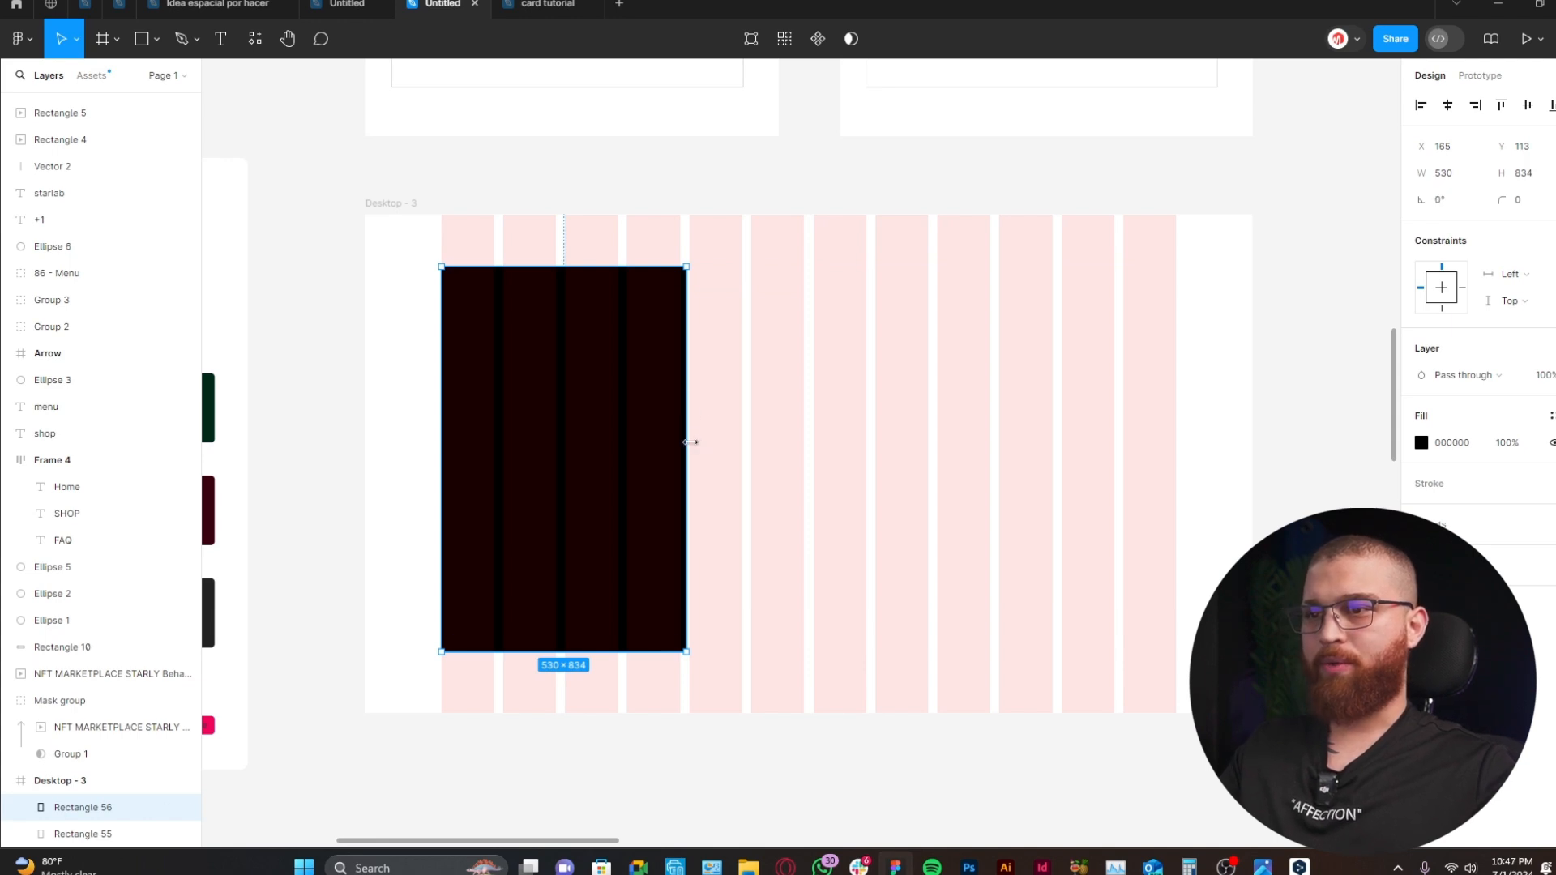
pyautogui.moveTo(686, 442); pyautogui.dragTo(675, 448)
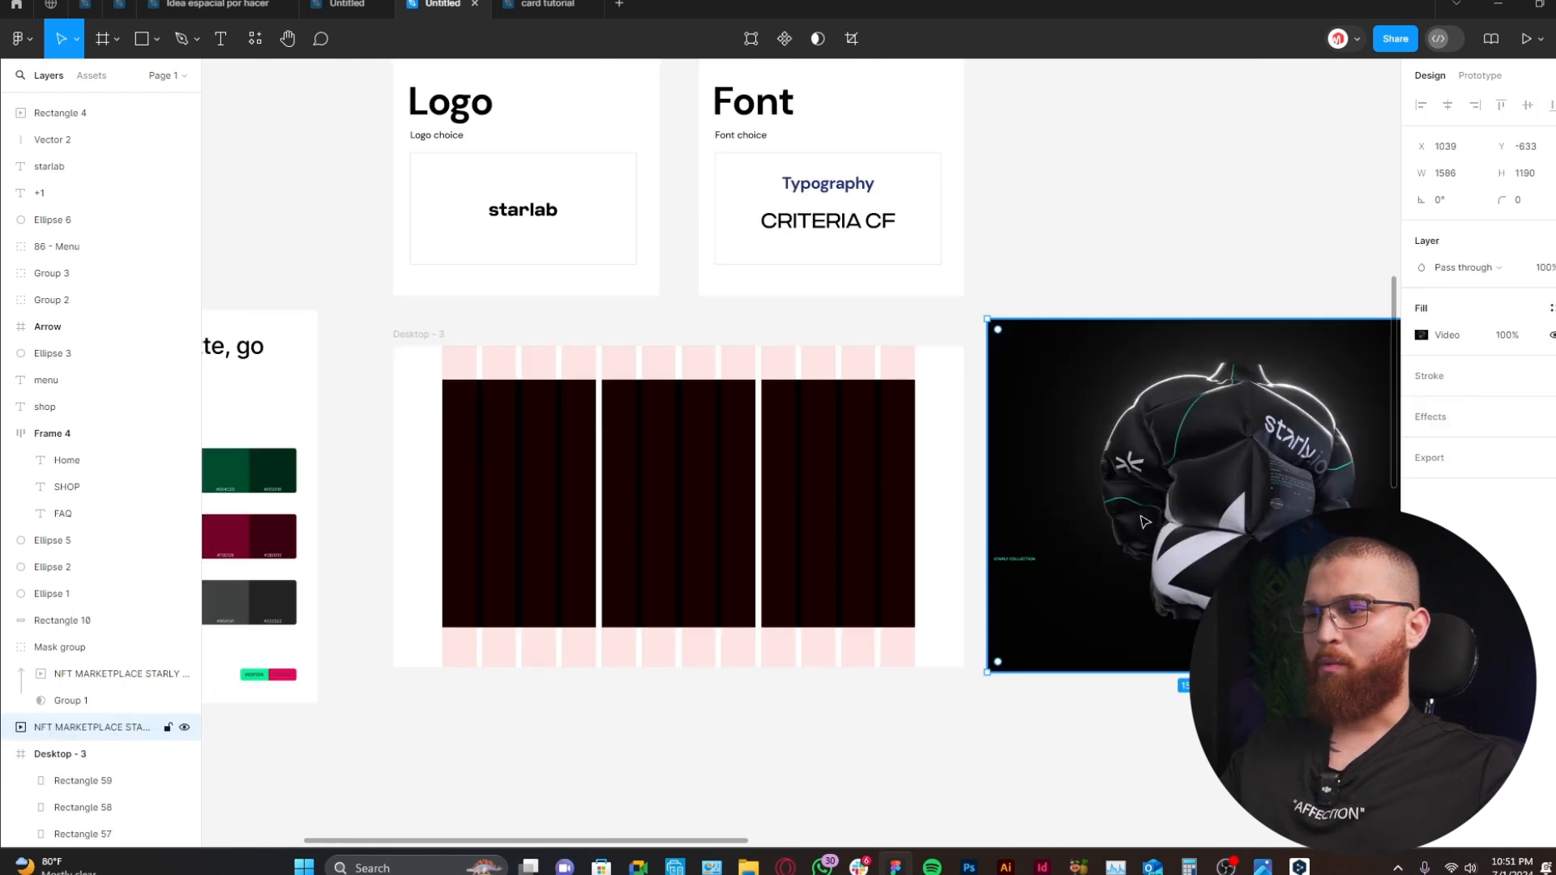
# - Select the three dark panels and group them via the right-click menu
pyautogui.click(675, 501)
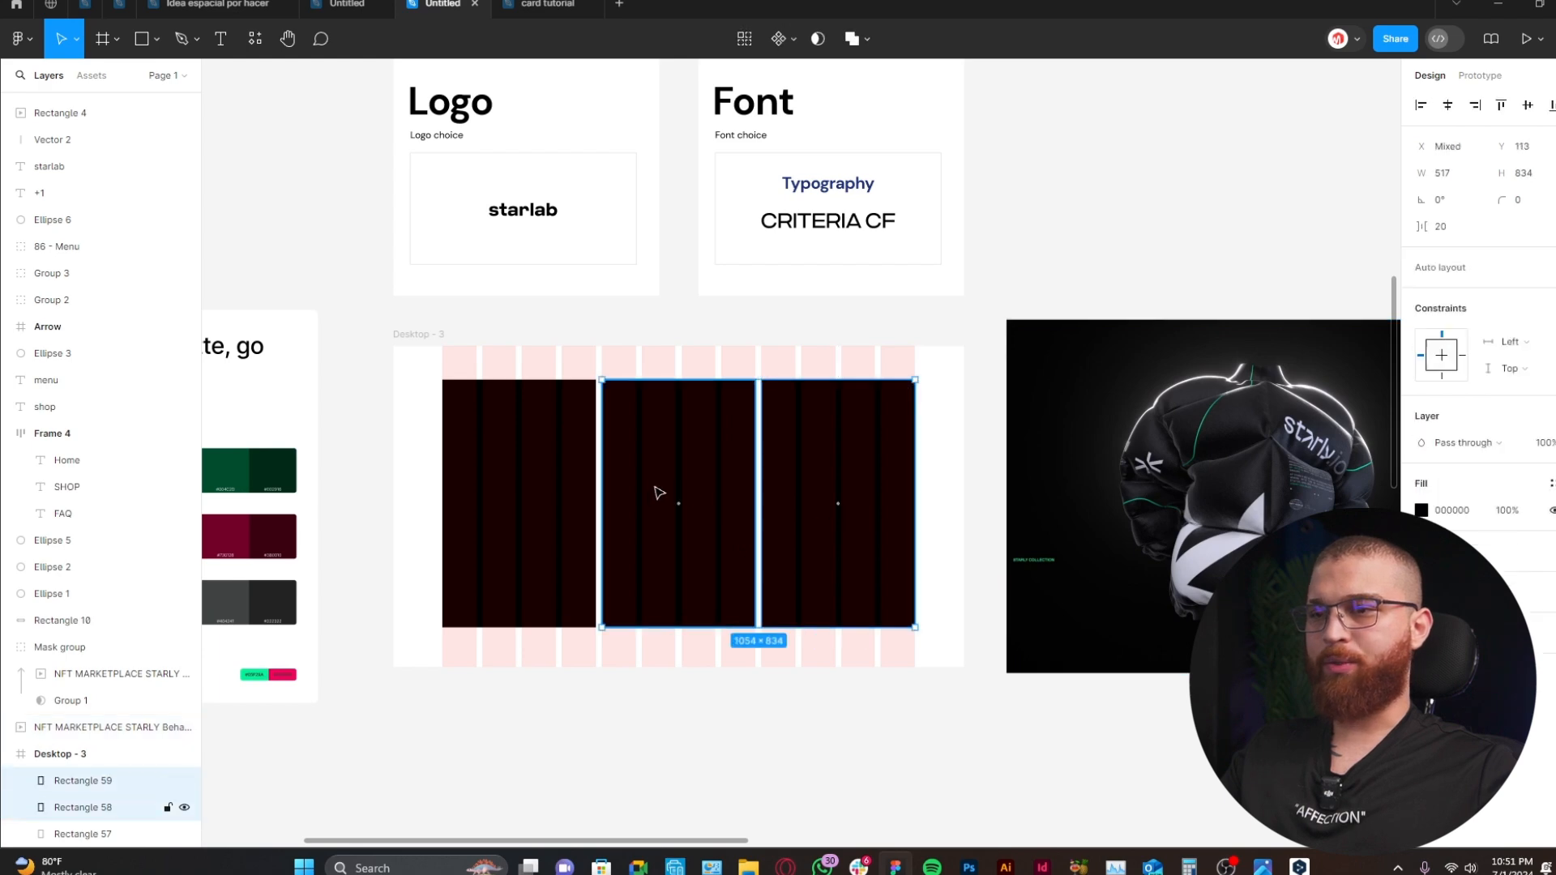
pyautogui.rightClick(678, 501)
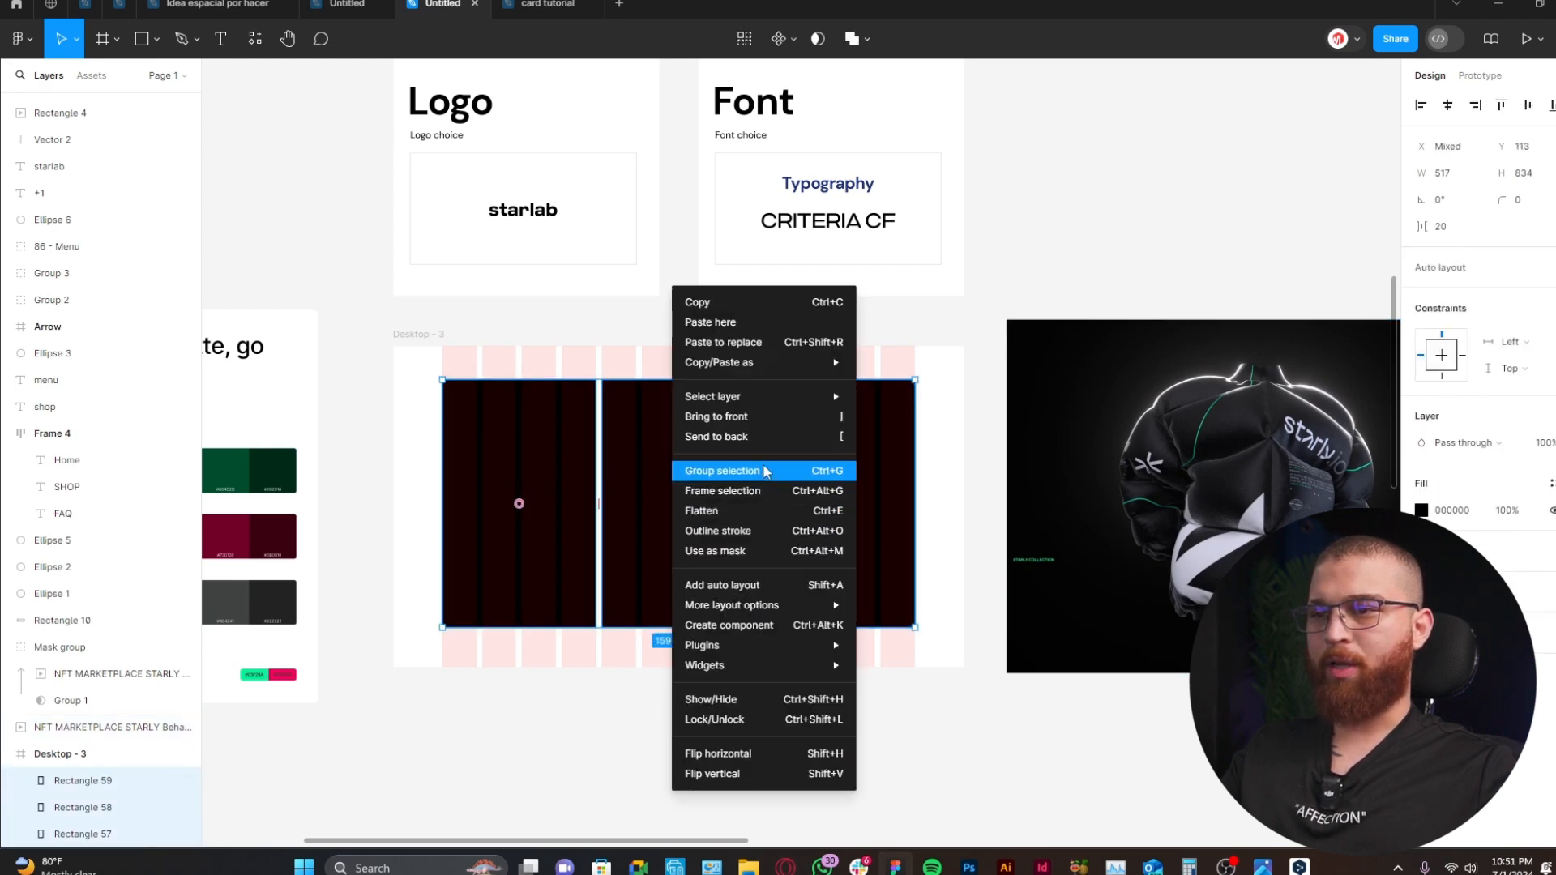
pyautogui.click(723, 470)
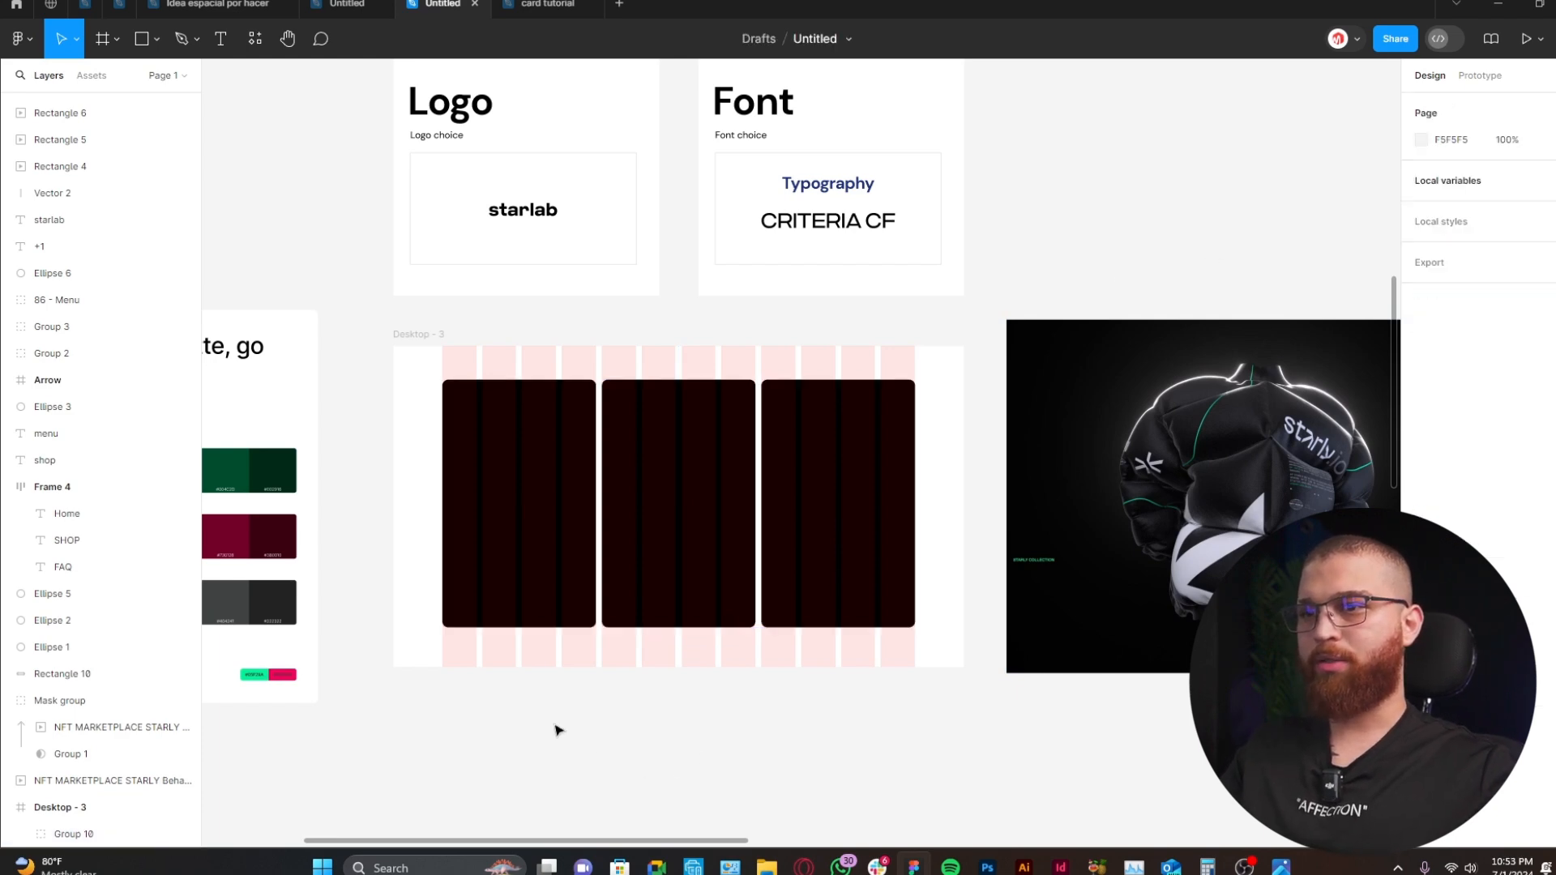
# - Scroll to view the jacket video masked by the panels under the starlab navbar
pyautogui.scroll(-3)
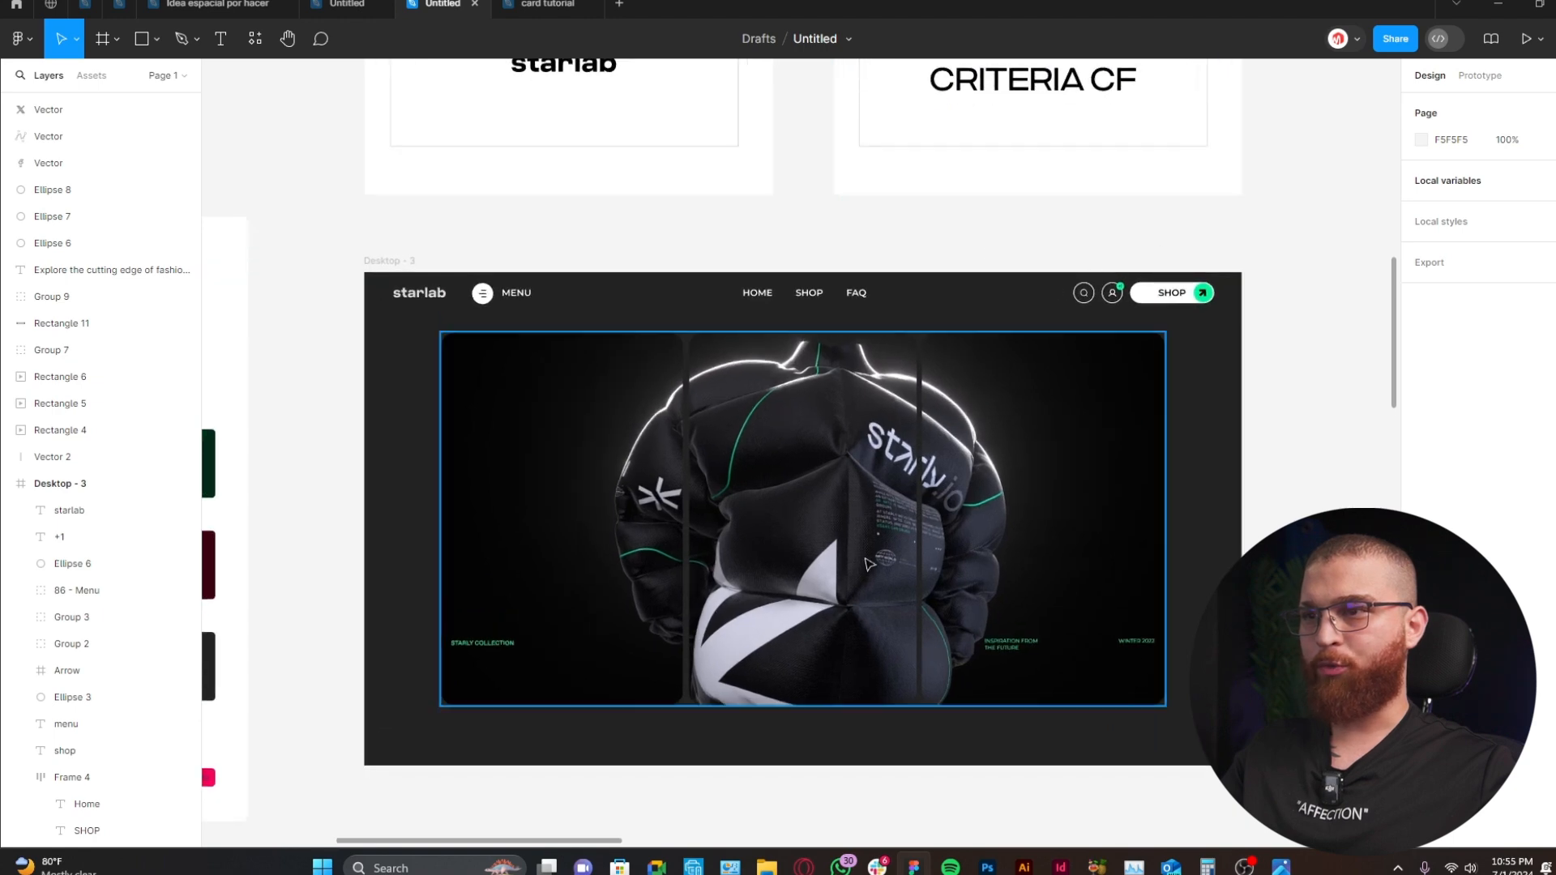
pyautogui.moveTo(1190, 610)
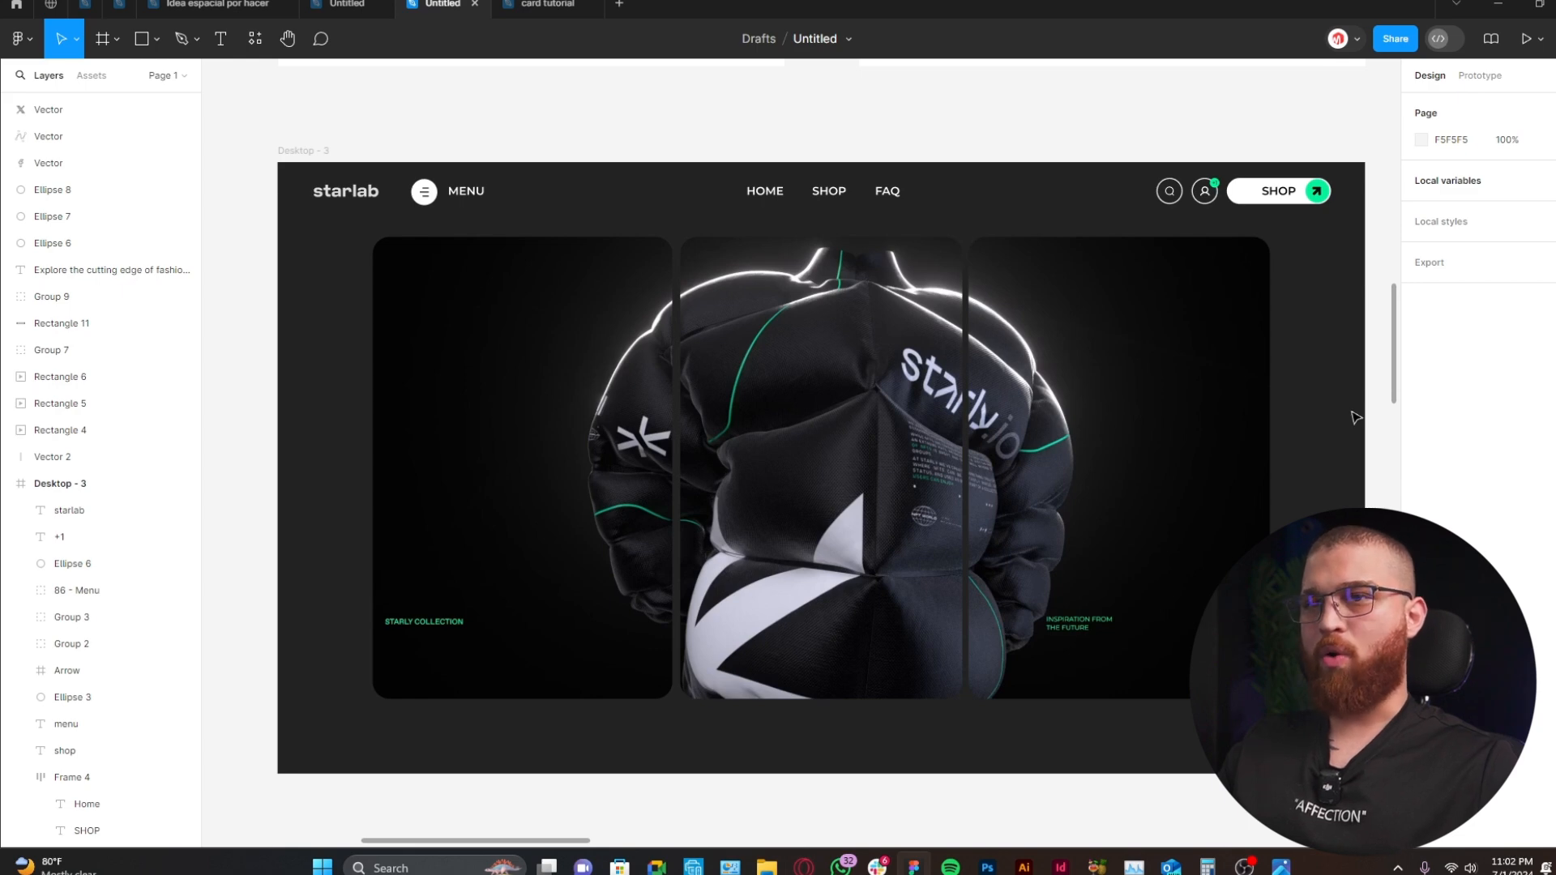
pyautogui.moveTo(1316, 247)
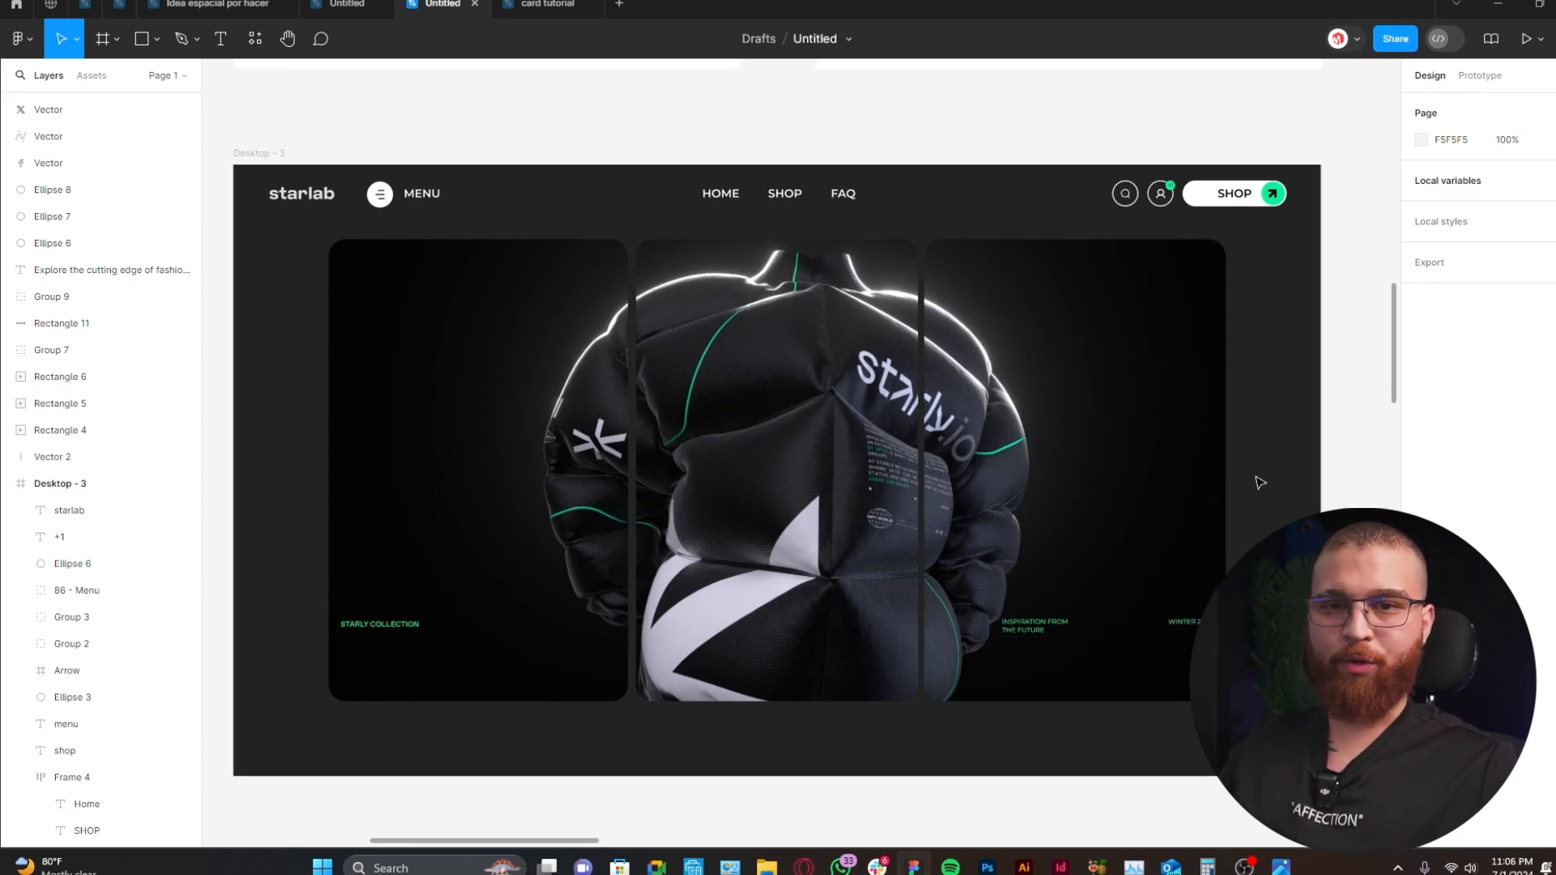
pyautogui.moveTo(1332, 429)
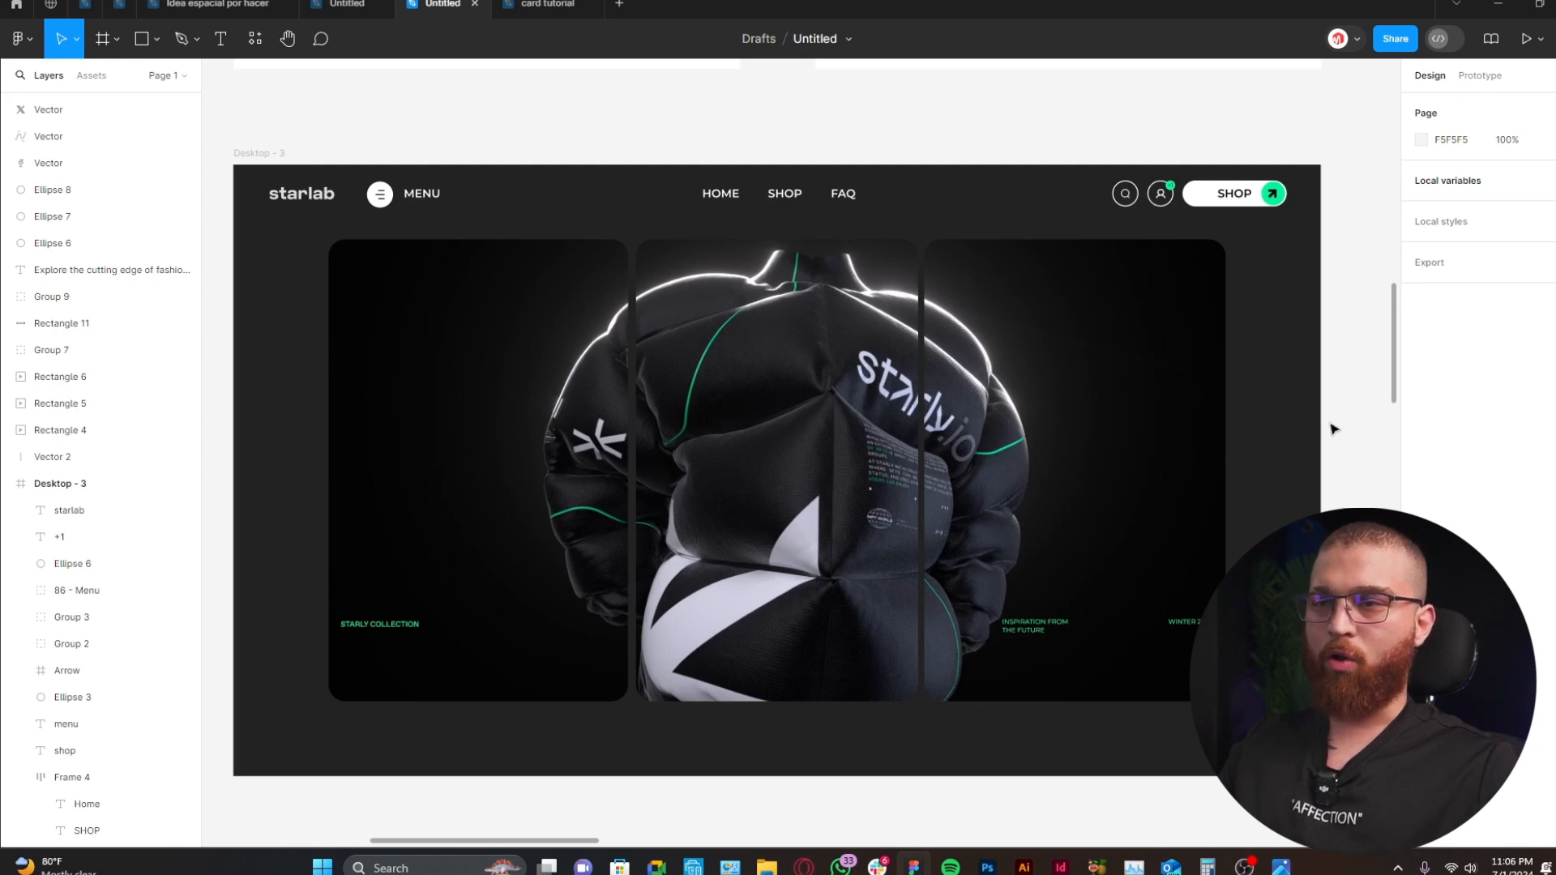